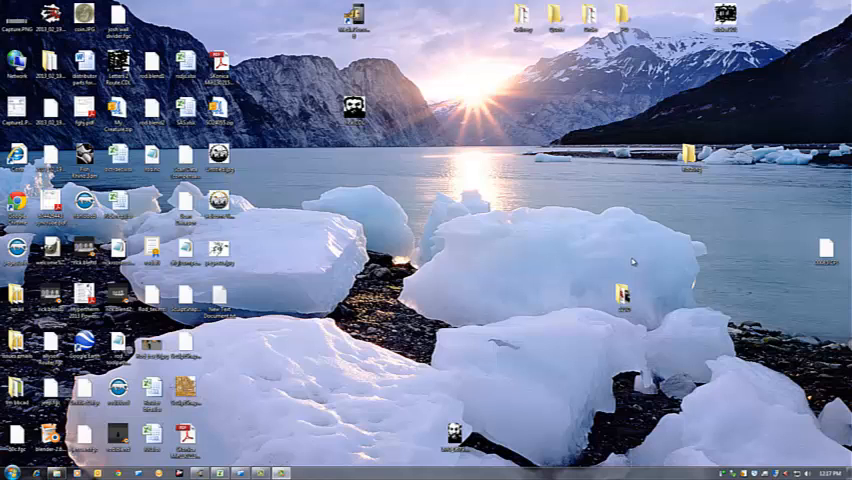
- Browse the 123D folder of head-scan photos and pick the rod 3d.3dp capture file
{"action": "left_click", "coordinate": [623, 298]}
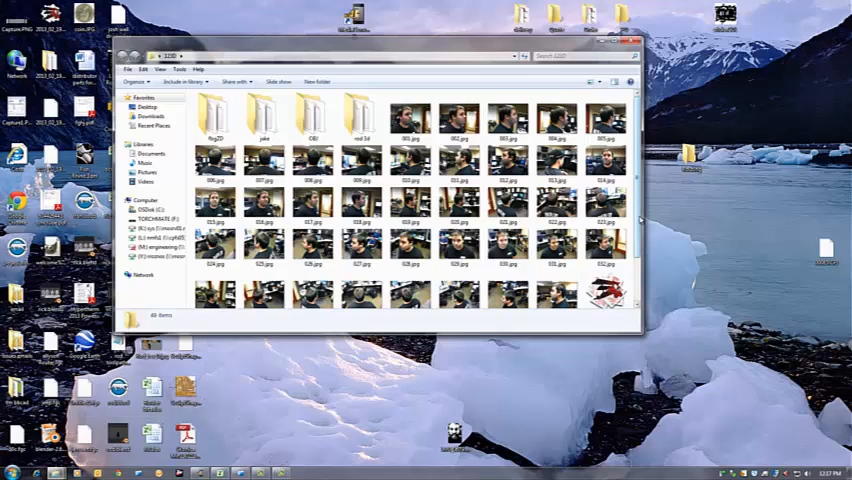
{"action": "scroll", "scroll_direction": "down", "scroll_amount": 3}
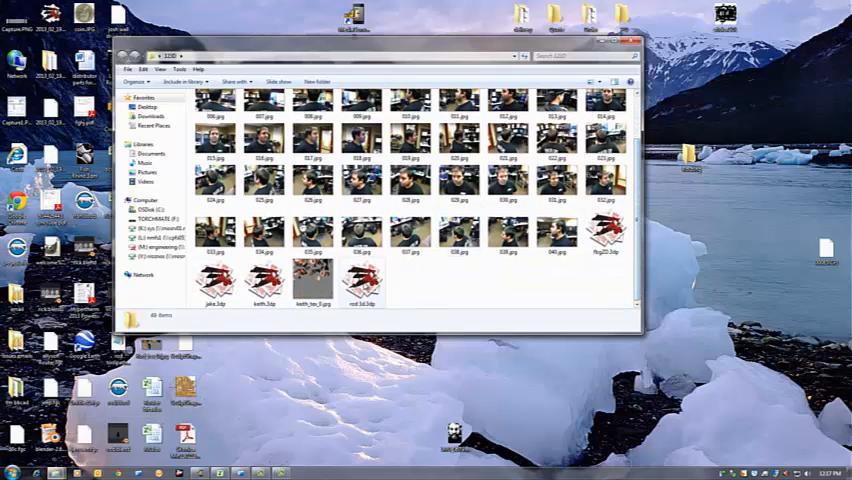
{"action": "mouse_move", "coordinate": [363, 280]}
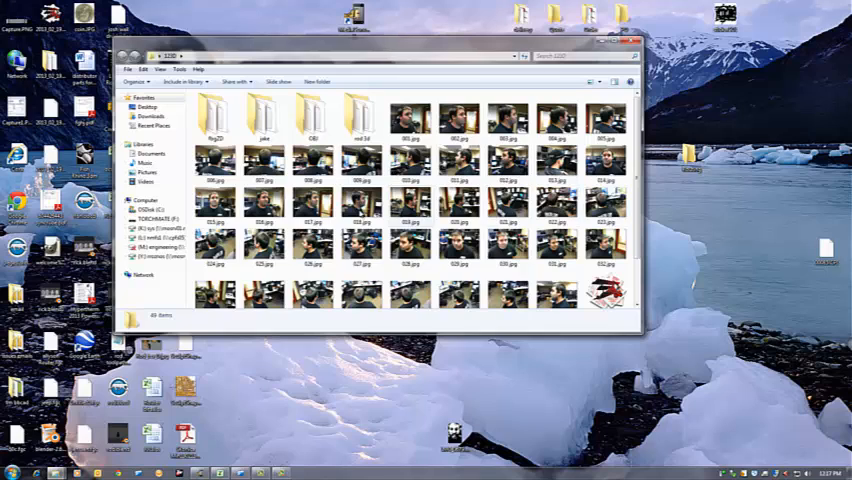
{"action": "scroll", "scroll_direction": "down", "scroll_amount": 3}
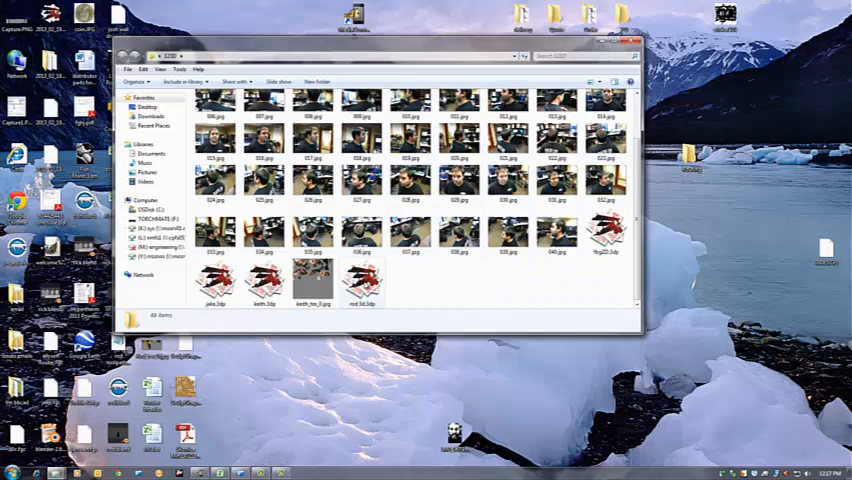
{"action": "left_click", "coordinate": [363, 278]}
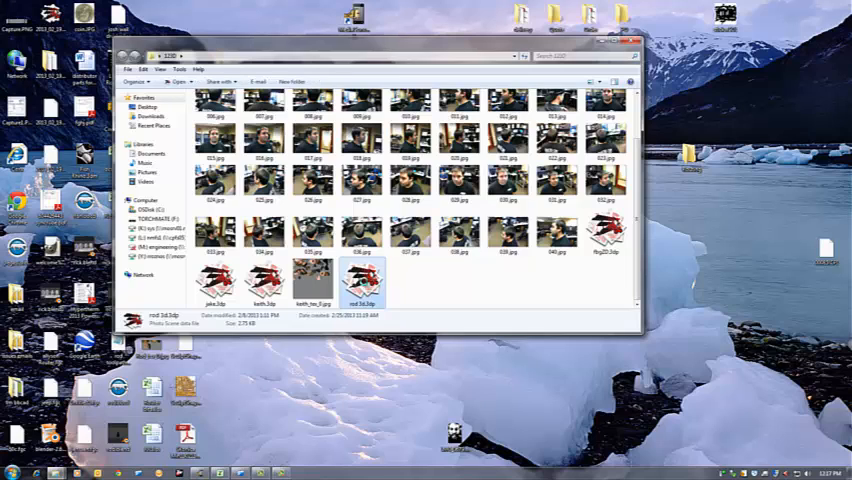
- Load rod 3d.3dp in 123D Catch and orbit the textured head from side to front
{"action": "double_click", "coordinate": [364, 275]}
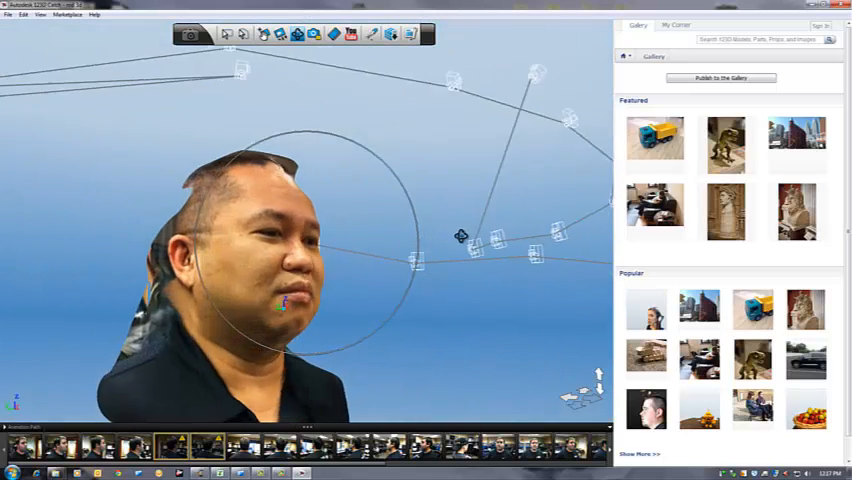
{"action": "left_click_drag", "start_coordinate": [460, 235], "coordinate": [312, 188]}
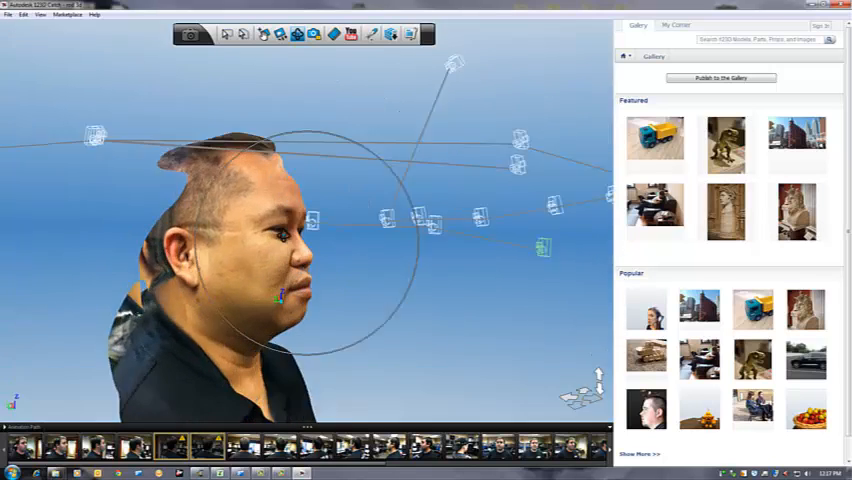
{"action": "left_click", "coordinate": [9, 14]}
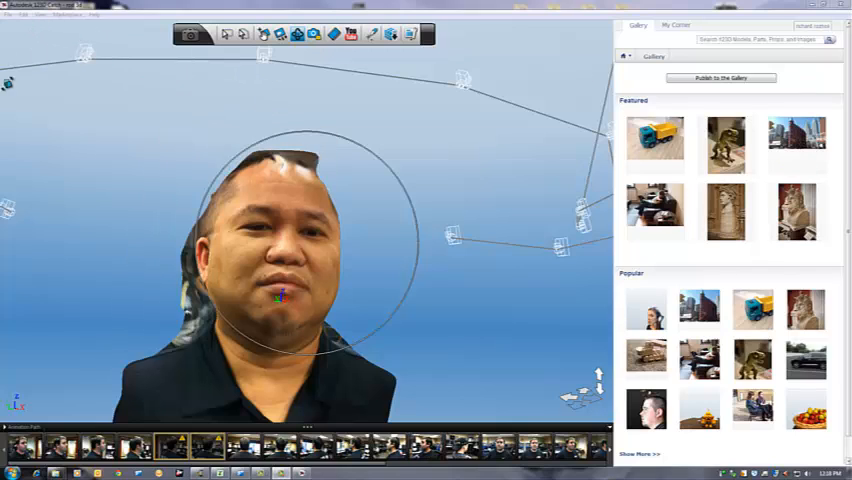
- Export the capture as an OBJ named ROD on the desktop via Export Capture As
{"action": "left_click", "coordinate": [9, 14]}
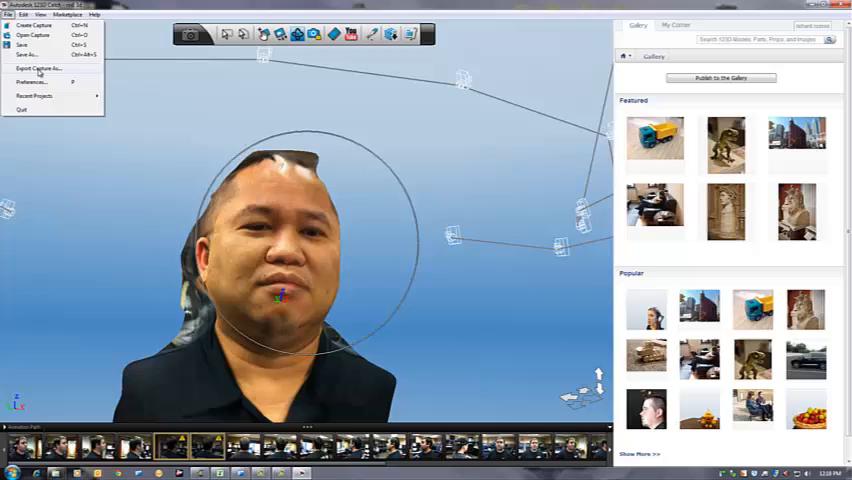
{"action": "left_click", "coordinate": [33, 68]}
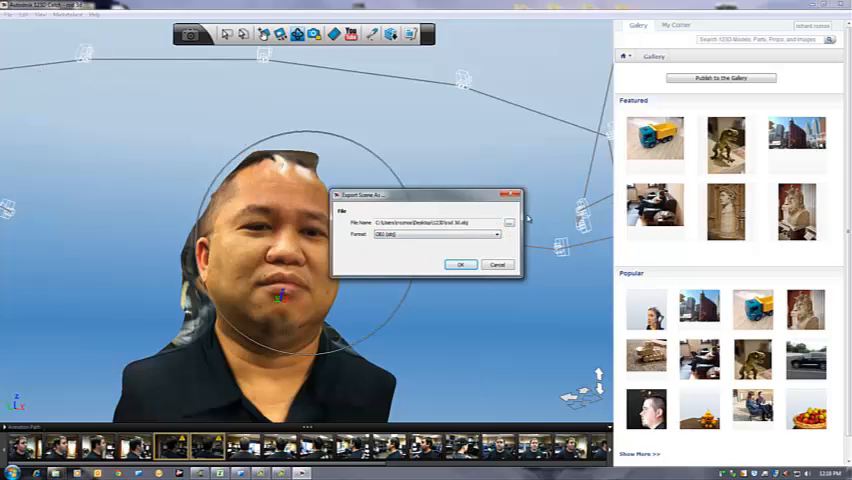
{"action": "left_click", "coordinate": [509, 222]}
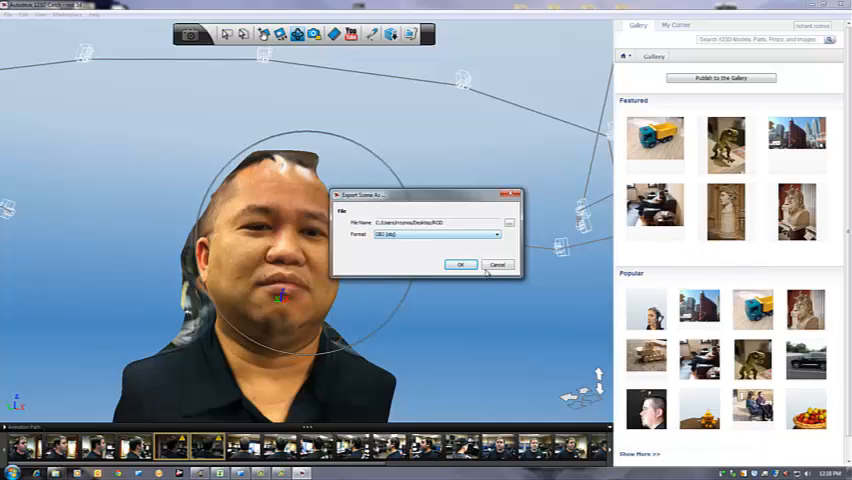
{"action": "left_click", "coordinate": [497, 264]}
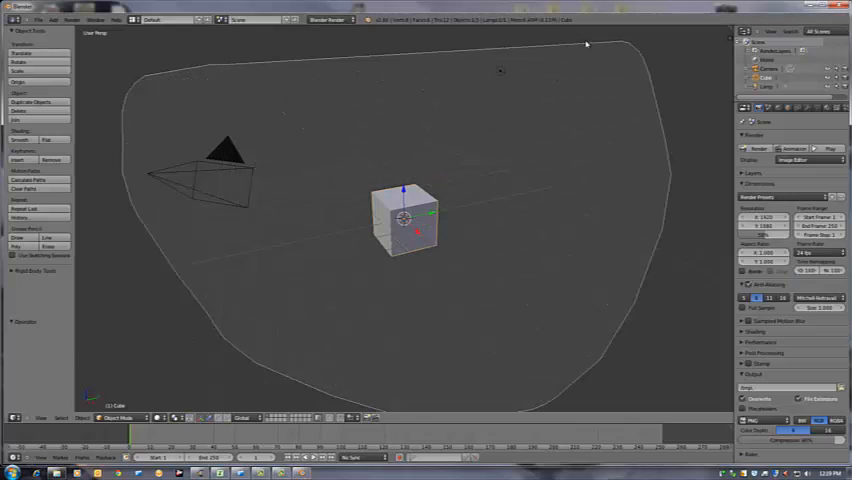
- Import ROD.obj from the desktop as a Wavefront OBJ into the emptied scene
{"action": "left_click", "coordinate": [38, 19]}
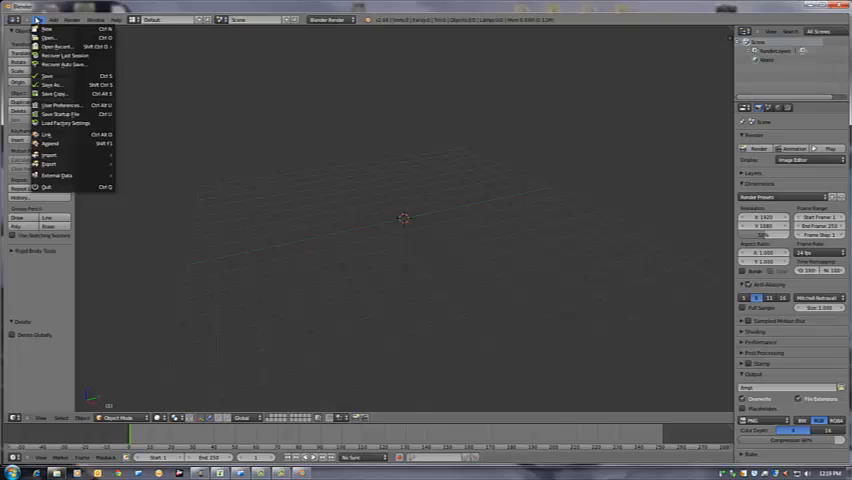
{"action": "mouse_move", "coordinate": [48, 155]}
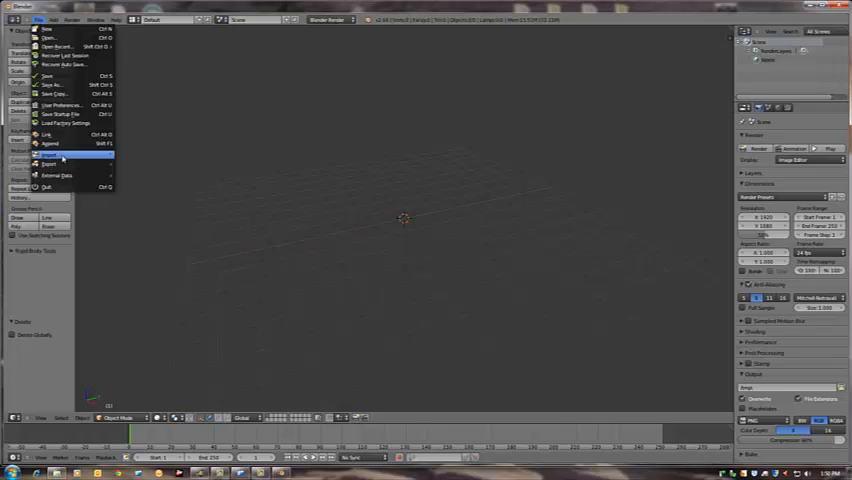
{"action": "left_click", "coordinate": [47, 155]}
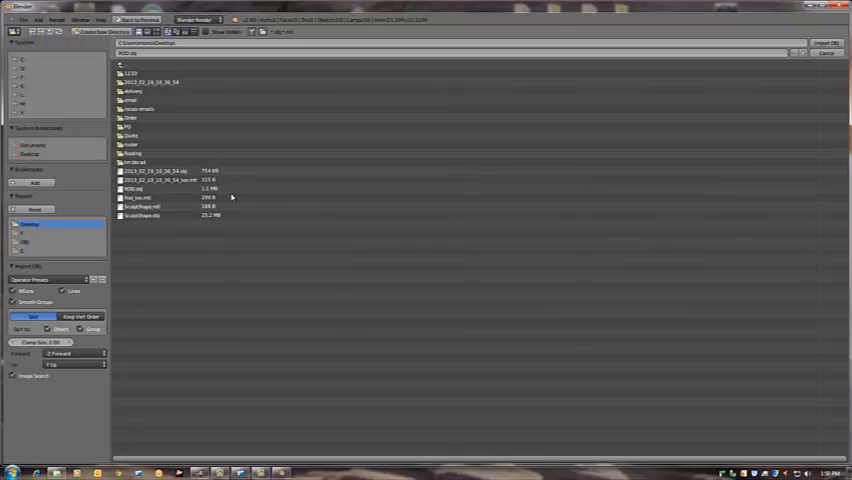
{"action": "left_click", "coordinate": [160, 189]}
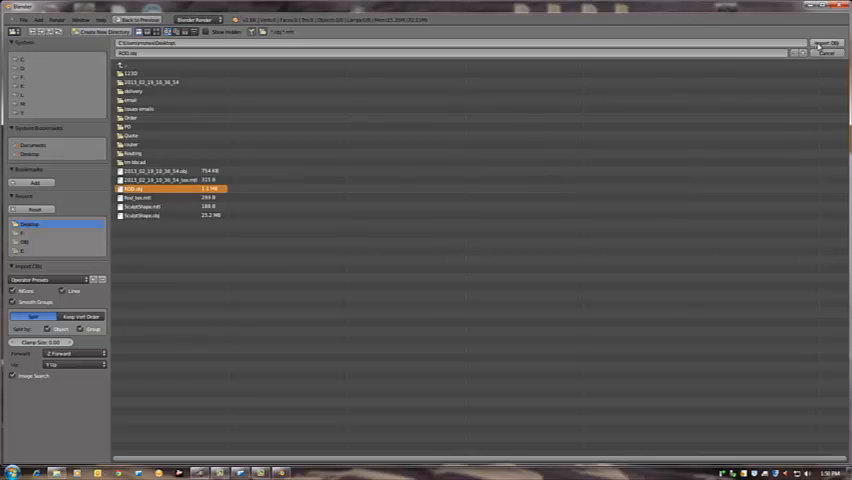
{"action": "left_click", "coordinate": [825, 43]}
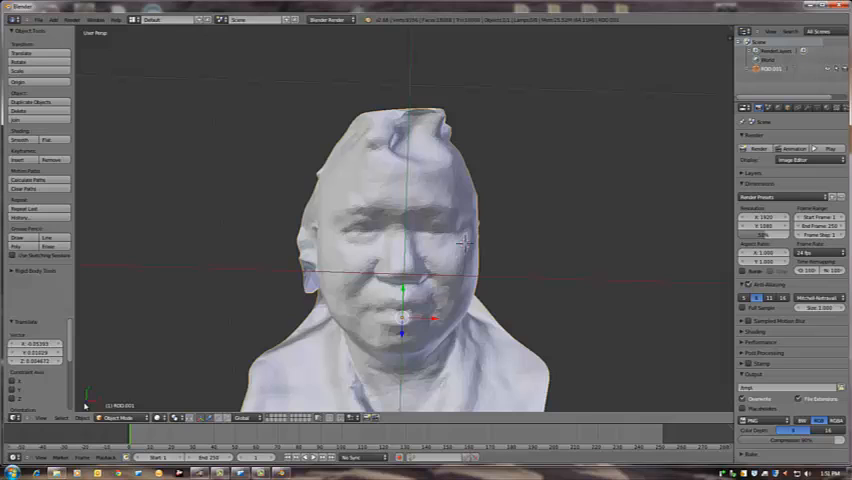
- Switch the ROD head mesh from Object Mode into Sculpt Mode
{"action": "left_click", "coordinate": [118, 417]}
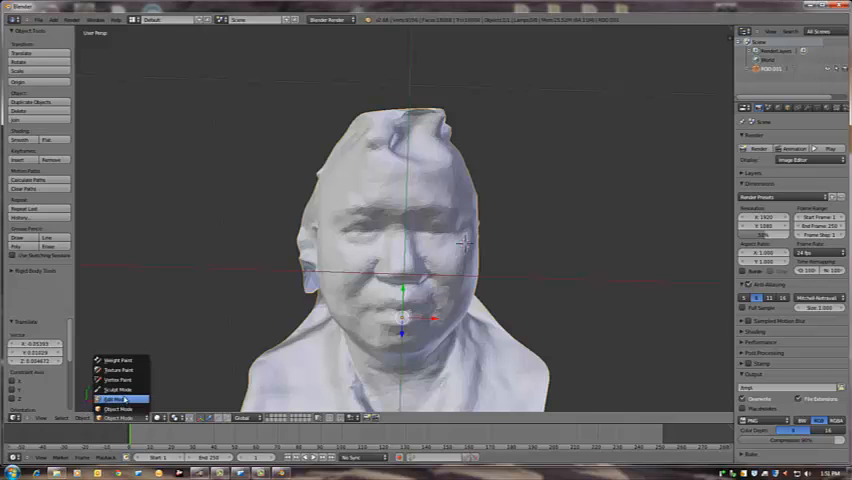
{"action": "left_click", "coordinate": [115, 389]}
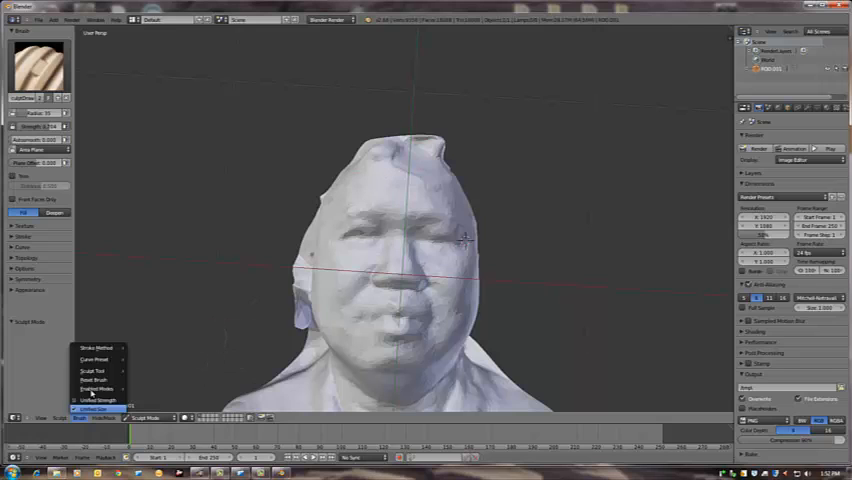
- Choose the Smooth sculpt tool and stroke it over the rough scan surface
{"action": "left_click", "coordinate": [92, 370]}
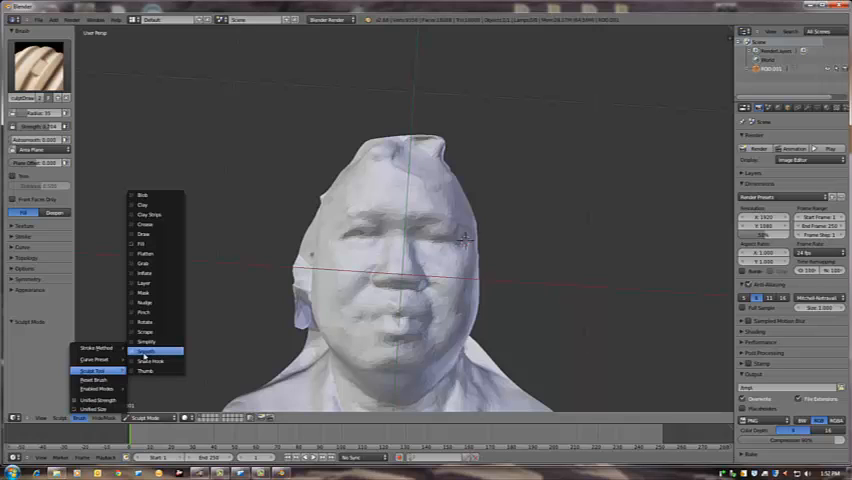
{"action": "left_click", "coordinate": [152, 347]}
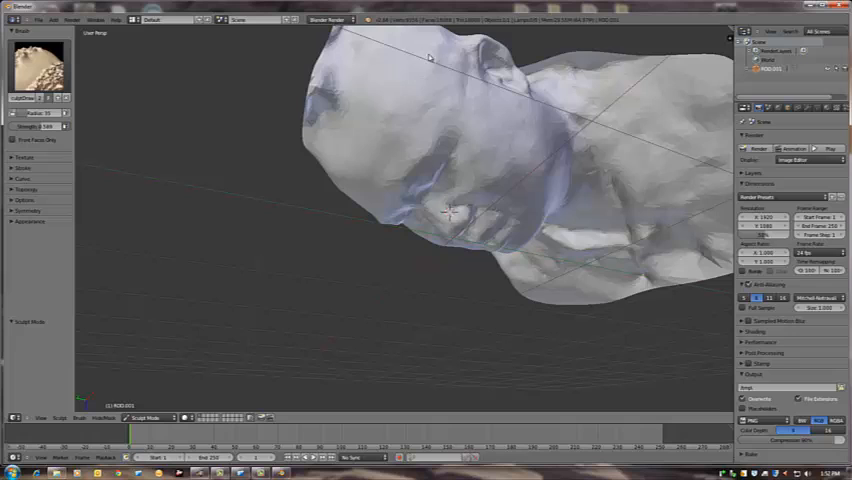
{"action": "mouse_move", "coordinate": [436, 100]}
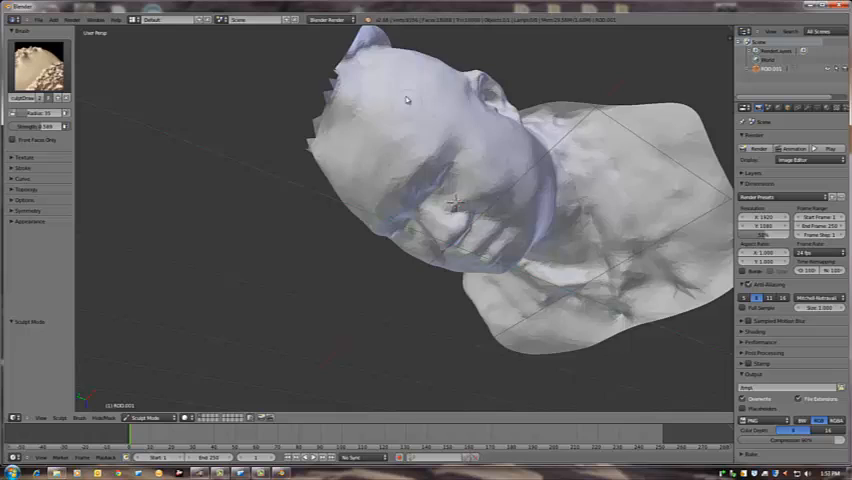
{"action": "left_click_drag", "start_coordinate": [407, 100], "coordinate": [324, 120]}
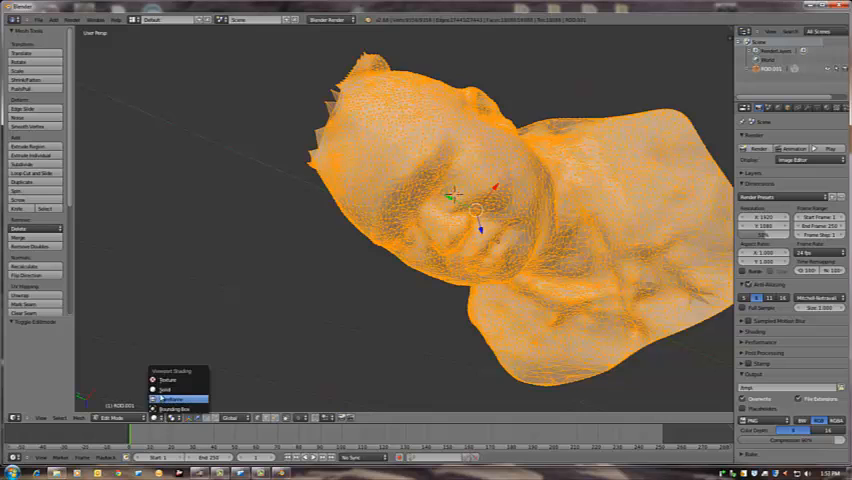
- Show the head mesh as a wireframe to expose its dense scanned structure
{"action": "left_click", "coordinate": [170, 398]}
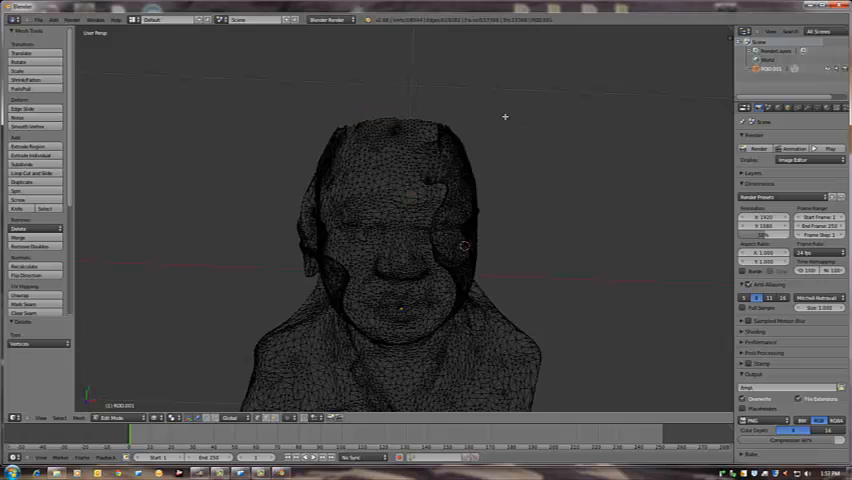
{"action": "mouse_move", "coordinate": [488, 288]}
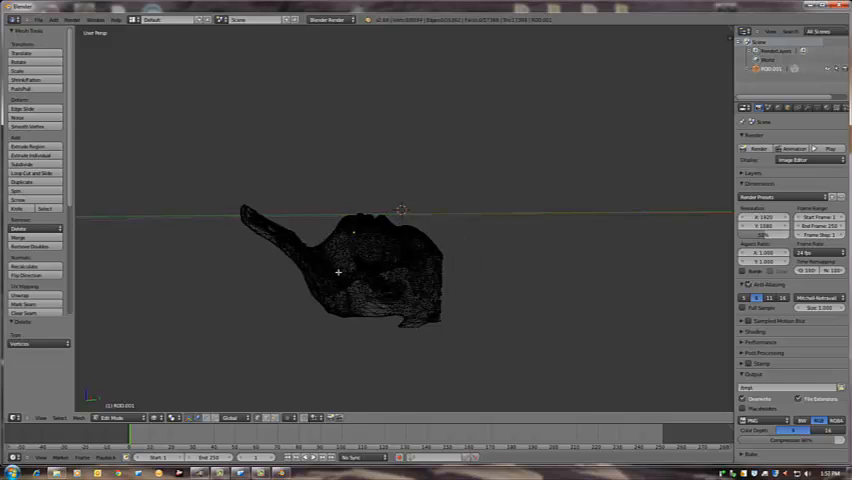
{"action": "mouse_move", "coordinate": [276, 261]}
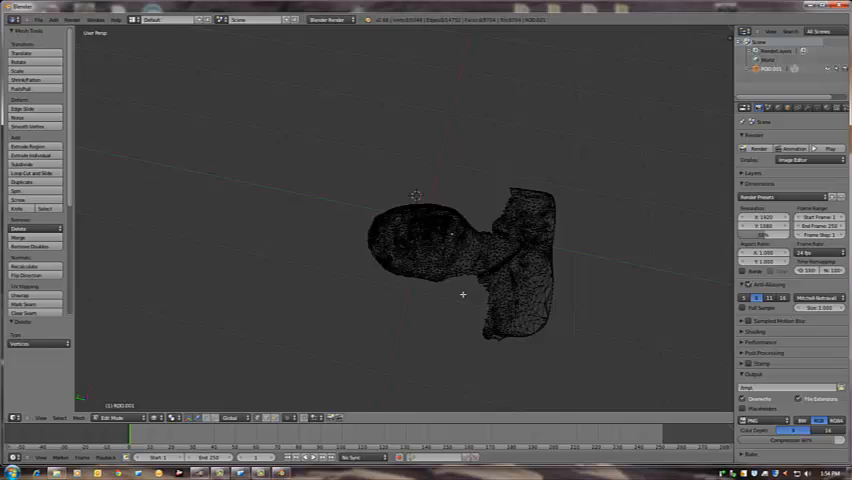
- Orbit the view around the head and upper-torso mesh
{"action": "left_click_drag", "start_coordinate": [463, 294], "coordinate": [505, 270]}
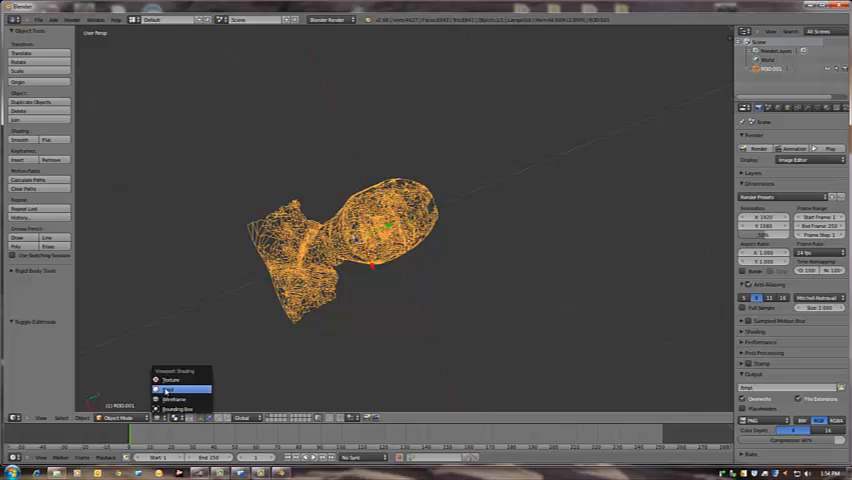
- Shade the cleaned ROD bust as solid and bring up the File export formats
{"action": "left_click", "coordinate": [165, 389]}
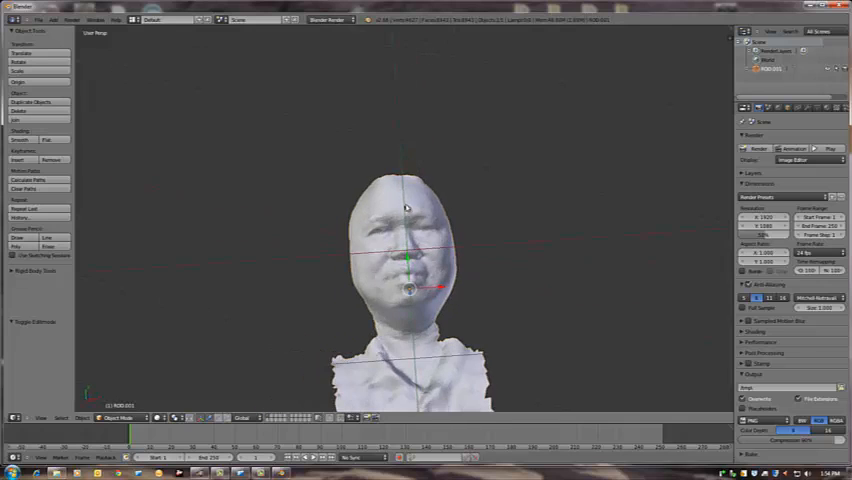
{"action": "left_click", "coordinate": [38, 19]}
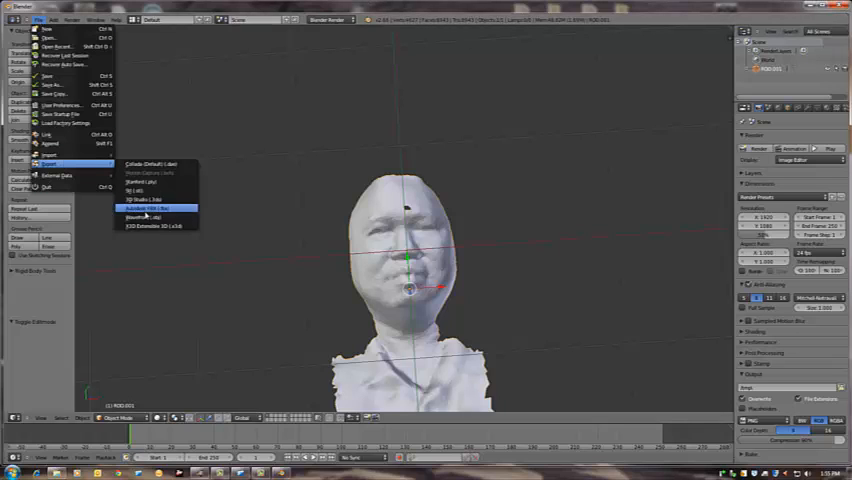
- Export the ROD bust as an STL to the Desktop and minimise Blender for BobCAD-CAM
{"action": "left_click", "coordinate": [150, 208]}
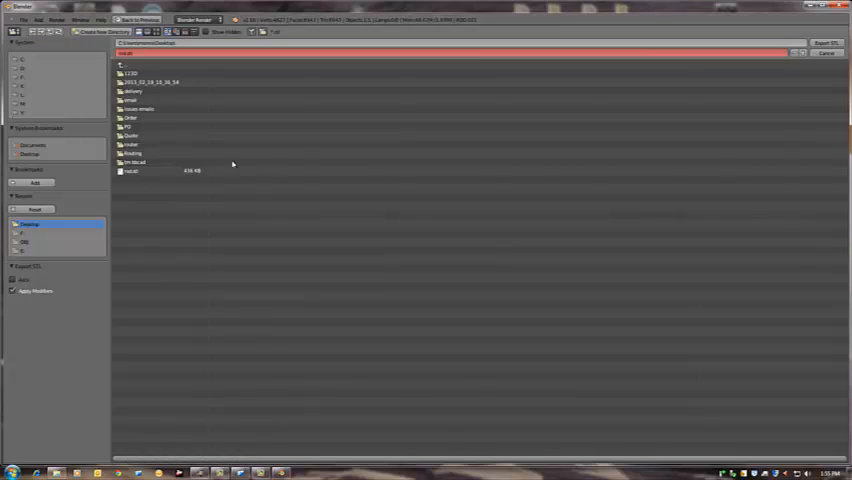
{"action": "left_click", "coordinate": [140, 170]}
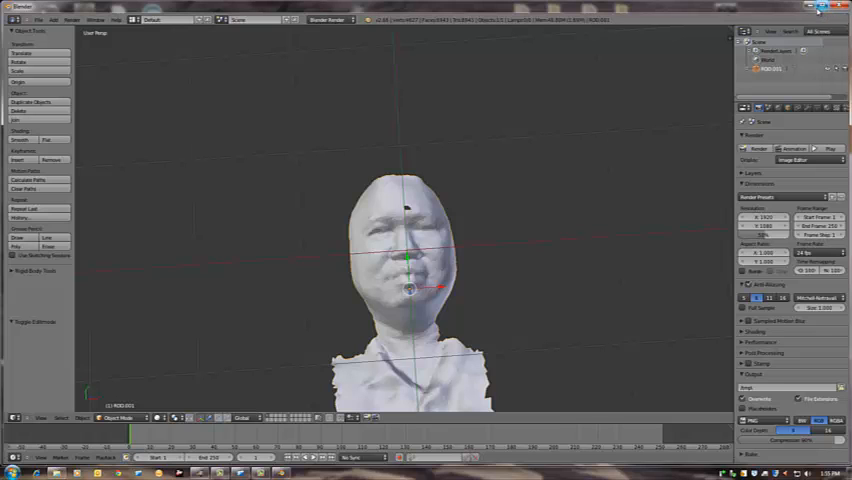
{"action": "left_click", "coordinate": [818, 8]}
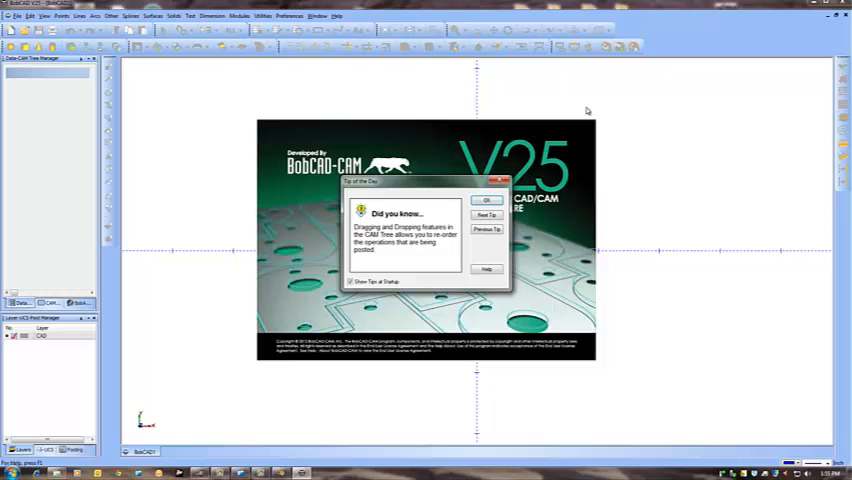
- Dismiss the Tip of the Day and load the ROD head STL from the Desktop
{"action": "left_click", "coordinate": [486, 200]}
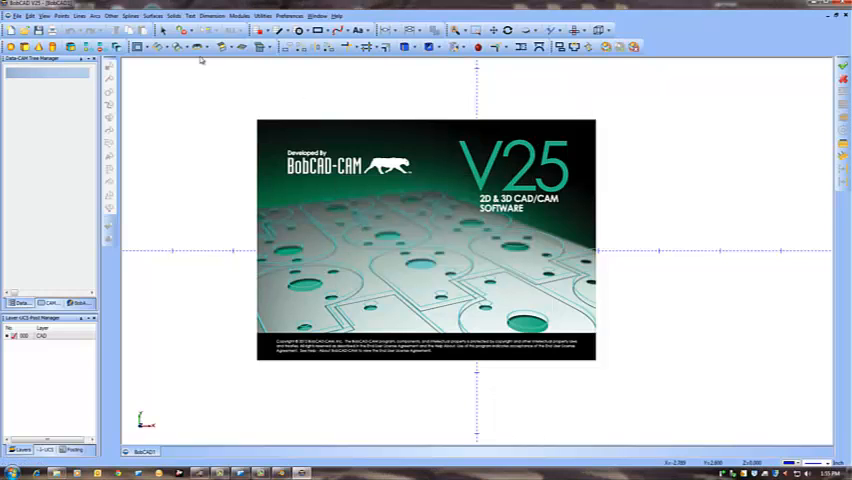
{"action": "left_click", "coordinate": [16, 16]}
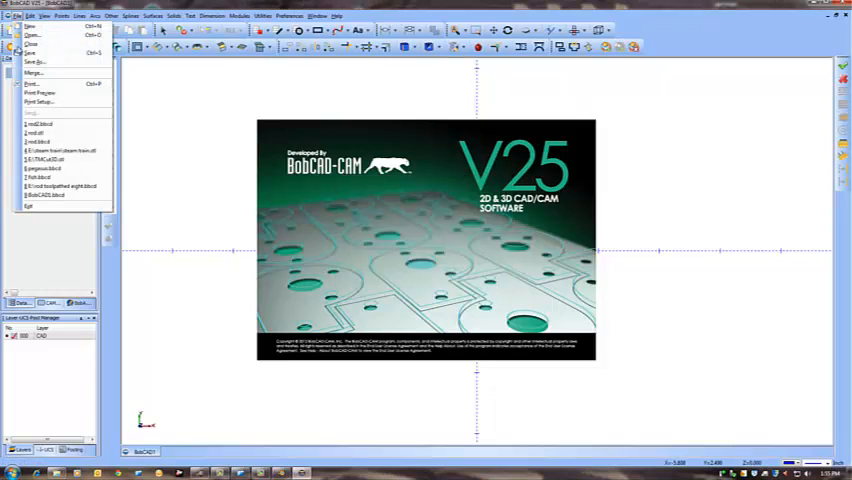
{"action": "left_click", "coordinate": [33, 35]}
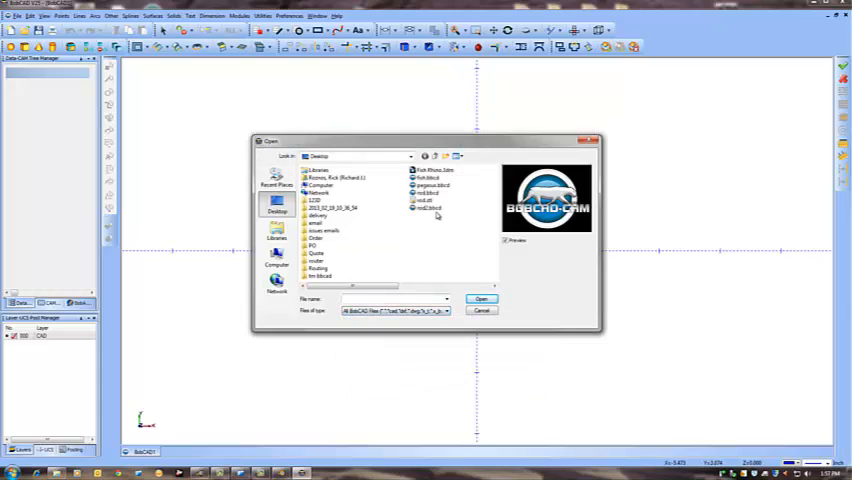
{"action": "left_click", "coordinate": [481, 299]}
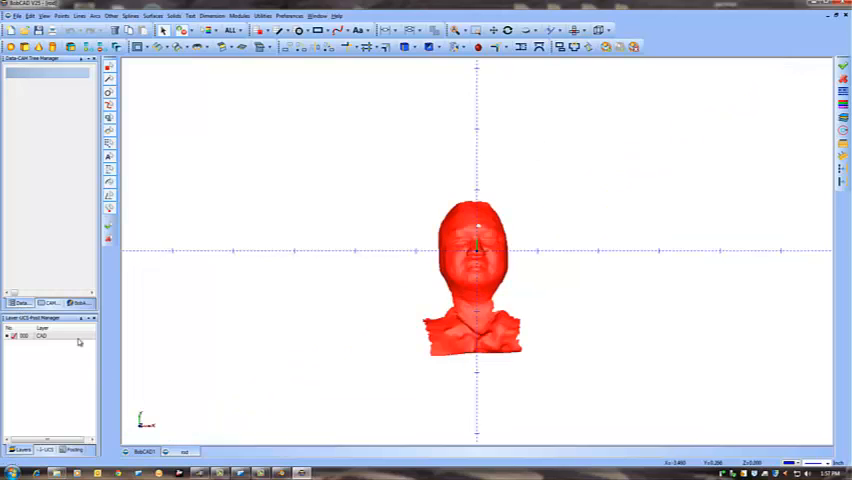
- Run the Stock Wizard to create a rectangular bounding-box milling stock around the head
{"action": "left_click", "coordinate": [50, 302]}
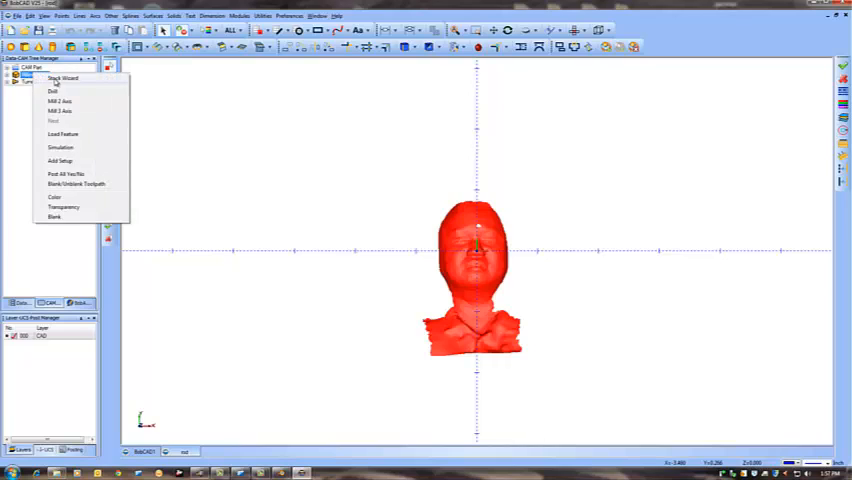
{"action": "left_click", "coordinate": [62, 78]}
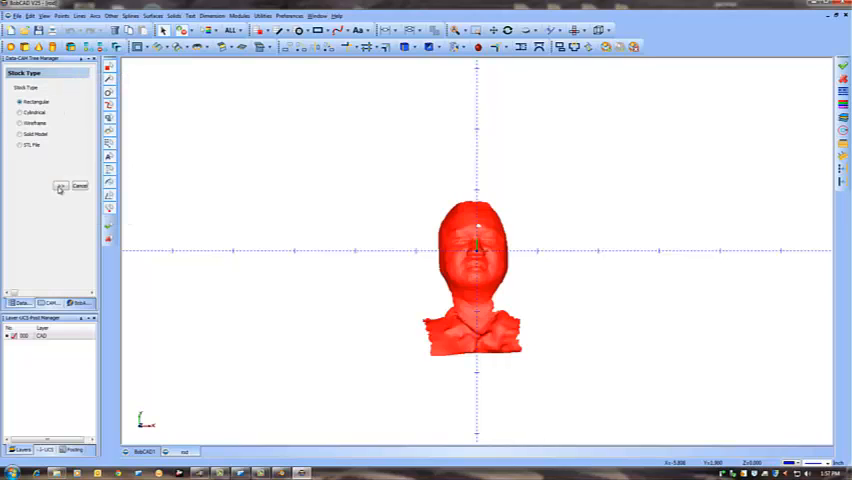
{"action": "left_click", "coordinate": [61, 186]}
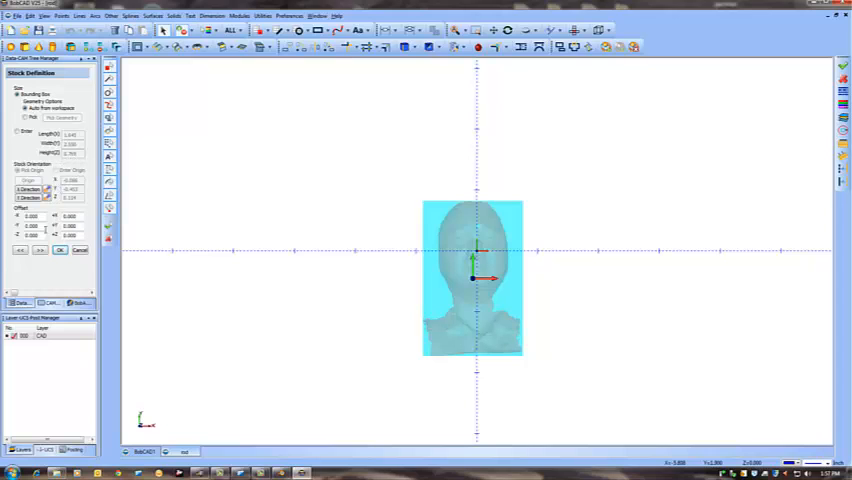
{"action": "left_click", "coordinate": [58, 249]}
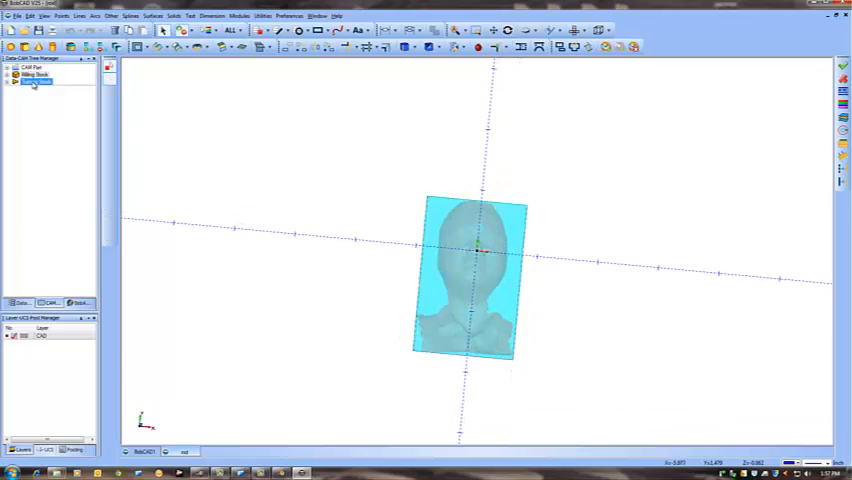
- Create a Mill 3 Axis Z-Level Rough feature with a 1/2 ball rough endmill and custom feeds
{"action": "right_click", "coordinate": [37, 75]}
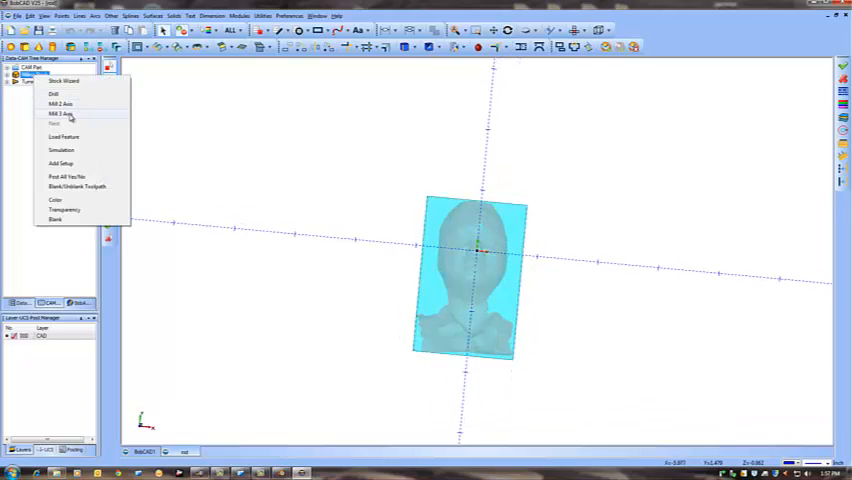
{"action": "left_click", "coordinate": [61, 114]}
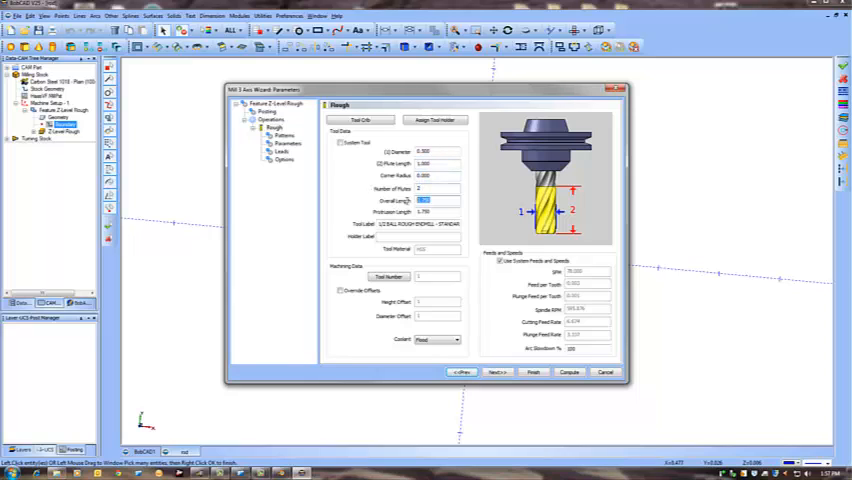
{"action": "left_click", "coordinate": [435, 200]}
{"action": "type", "text": "1.500"}
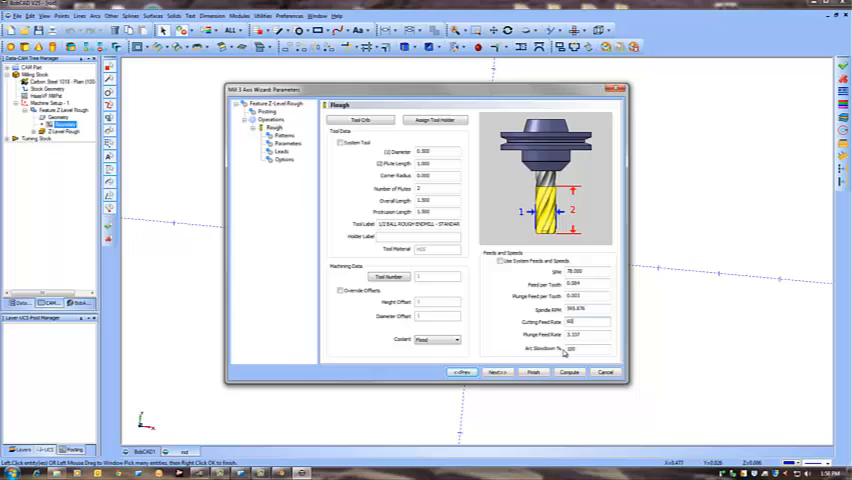
{"action": "left_click", "coordinate": [585, 335]}
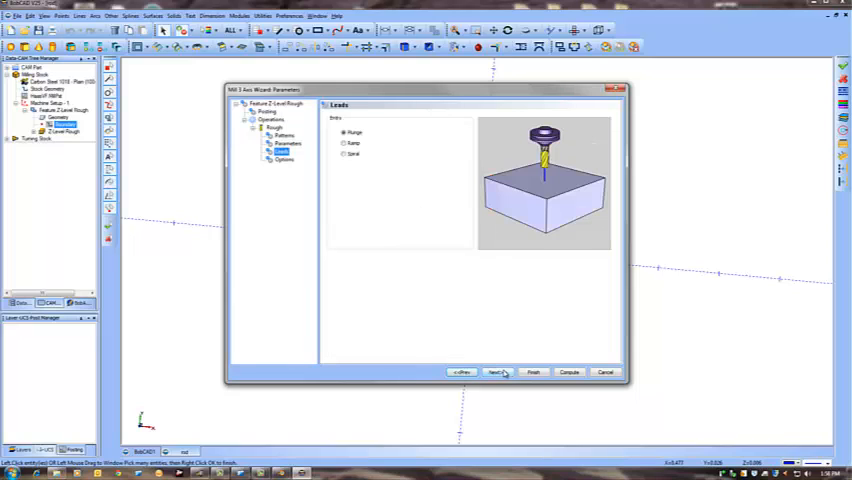
{"action": "left_click", "coordinate": [498, 372]}
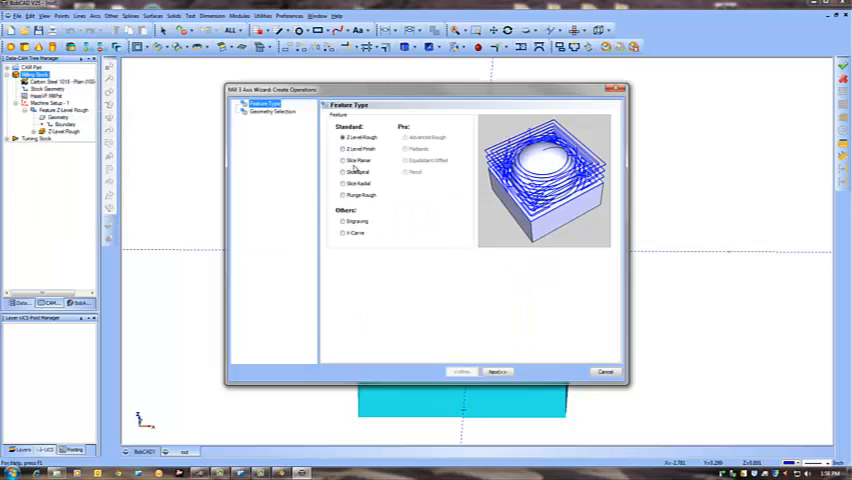
- Start a Slice Planar feature and edit its ball endmill's flute length, corner radius and feeds
{"action": "left_click", "coordinate": [497, 371]}
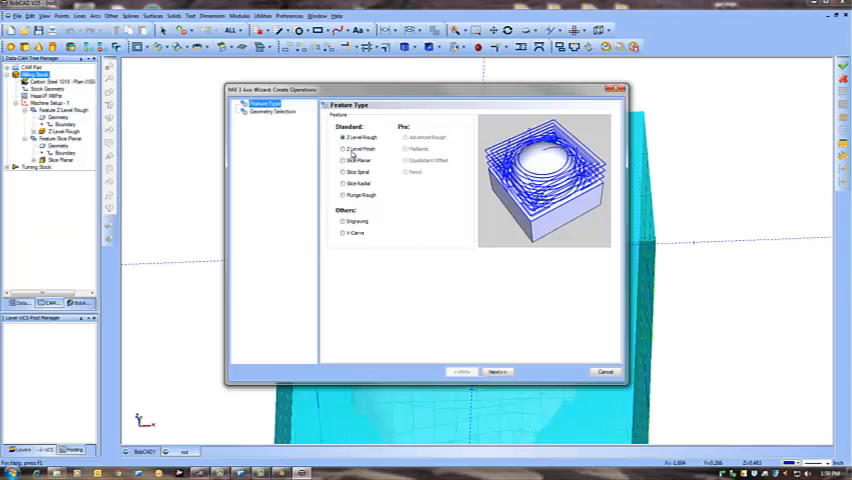
{"action": "left_click", "coordinate": [344, 160]}
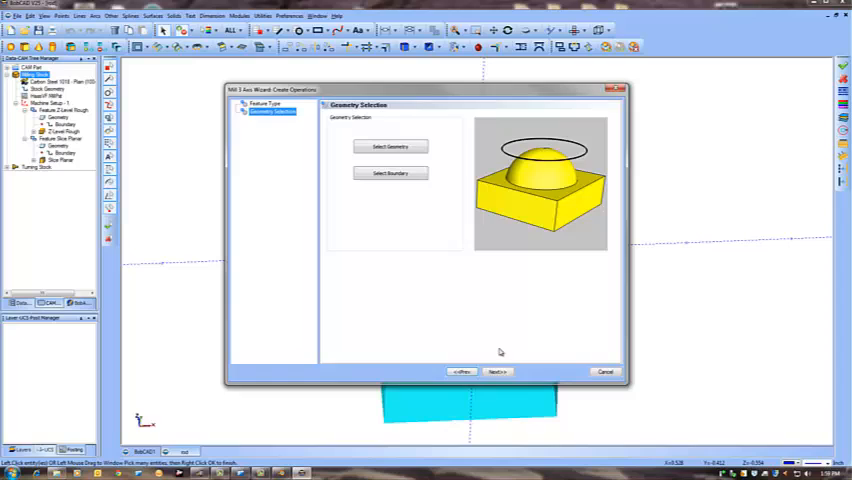
{"action": "left_click", "coordinate": [498, 372]}
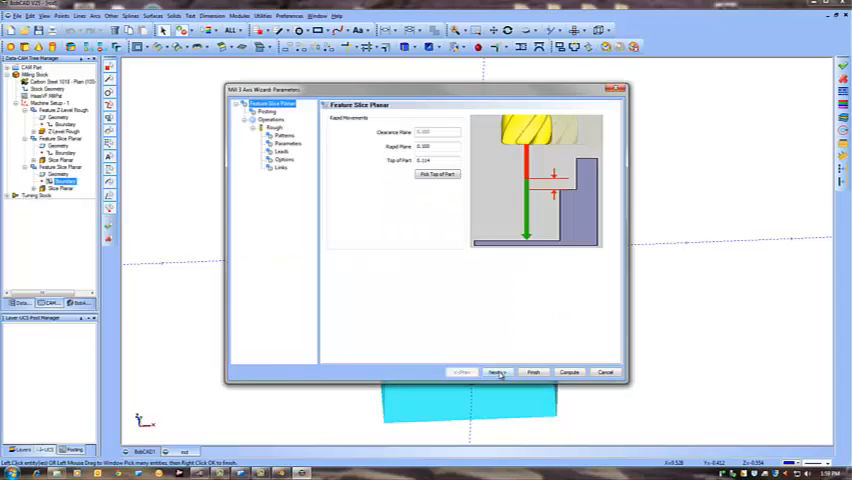
{"action": "left_click", "coordinate": [497, 372]}
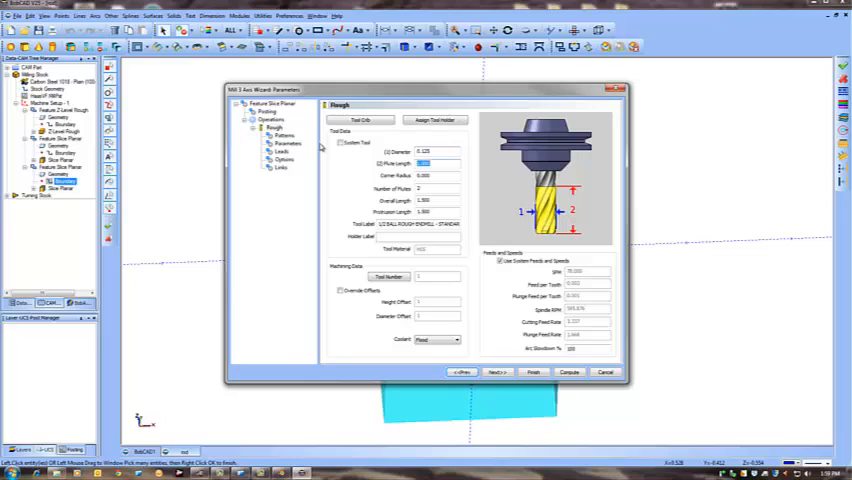
{"action": "left_click", "coordinate": [435, 163]}
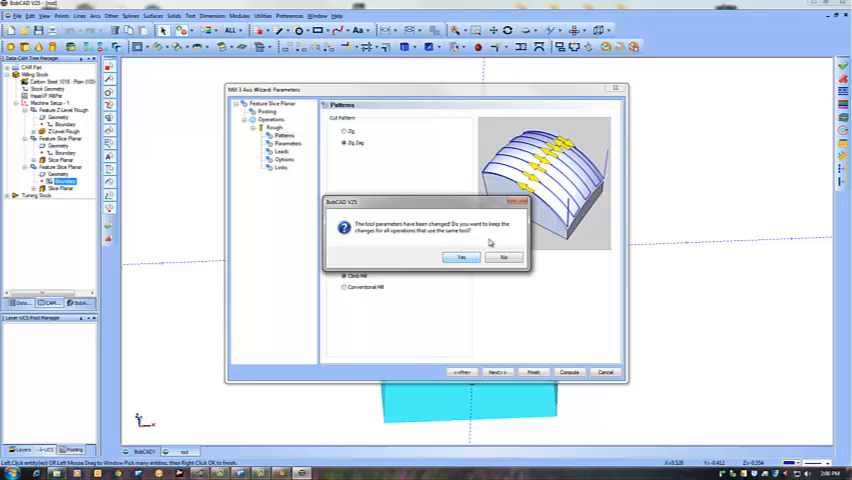
- Keep the tool changes for all operations and step through Patterns, Parameters and Leads to finish Slice Planar
{"action": "left_click", "coordinate": [461, 258]}
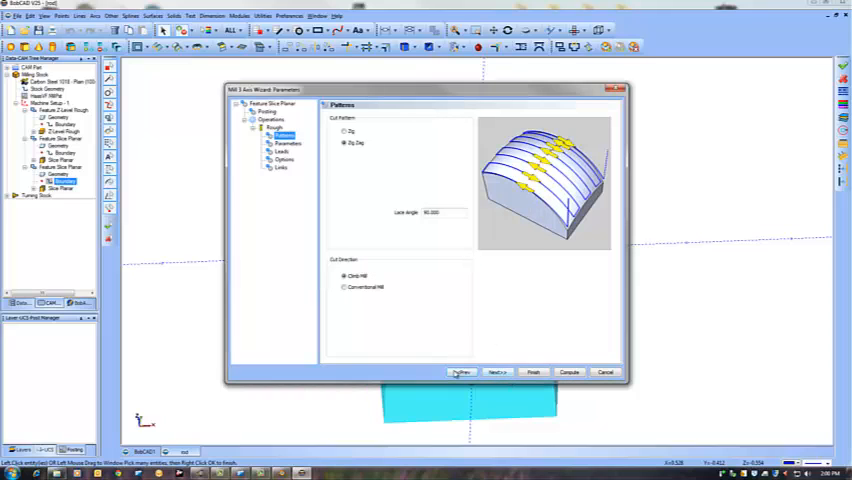
{"action": "left_click", "coordinate": [497, 372]}
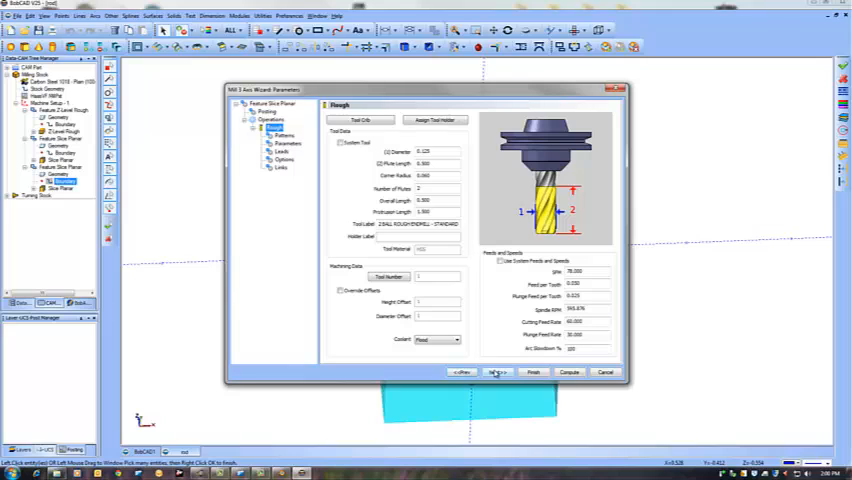
{"action": "left_click", "coordinate": [498, 372]}
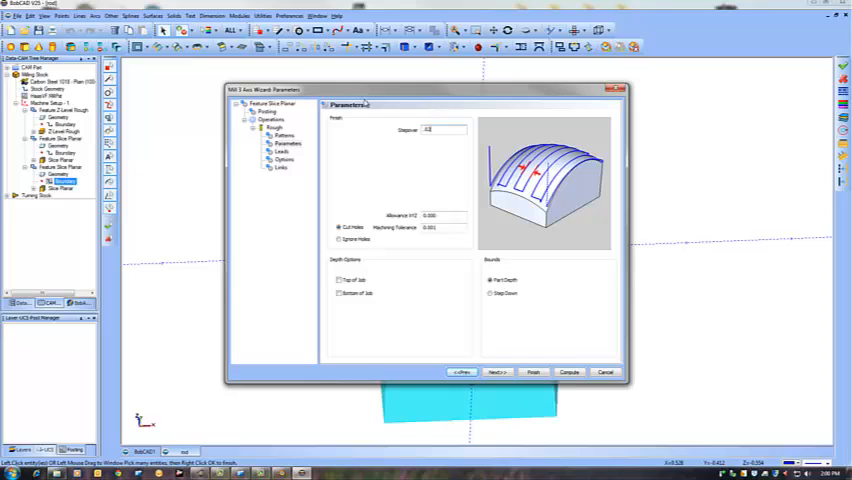
{"action": "left_click", "coordinate": [497, 372]}
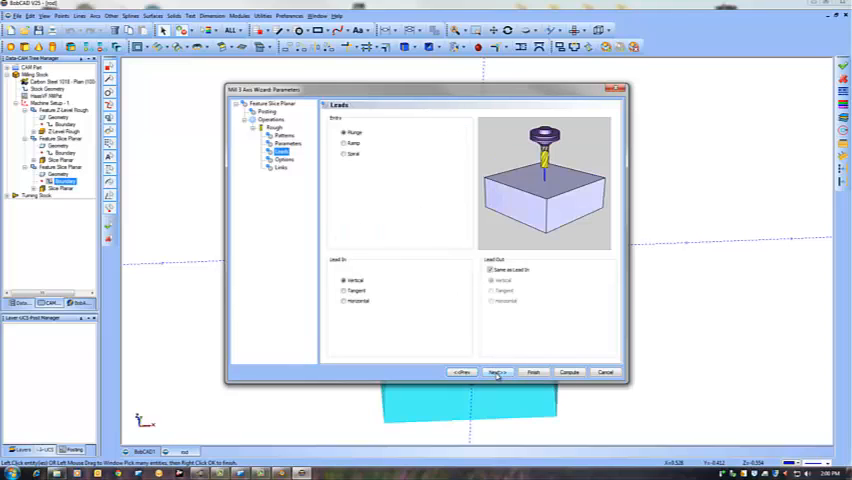
{"action": "left_click", "coordinate": [569, 372]}
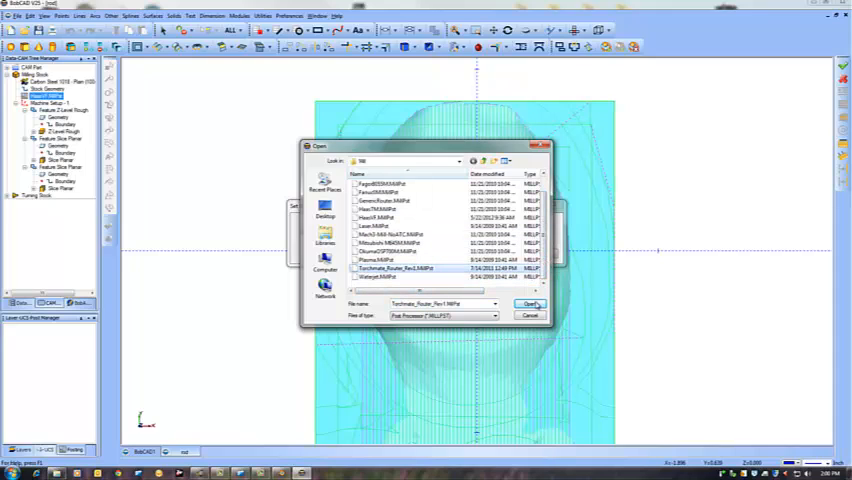
- Assign Torchmate_Router_Rev1.MillPst as the post processor
{"action": "left_click", "coordinate": [531, 304]}
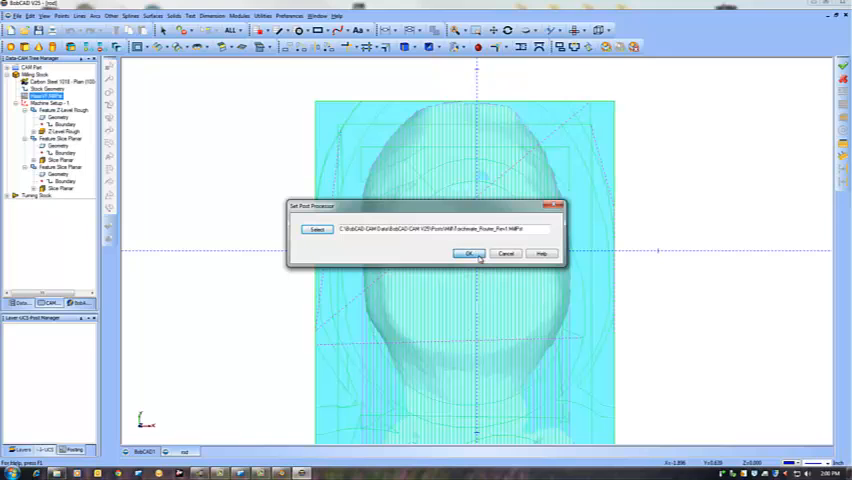
{"action": "left_click", "coordinate": [467, 253]}
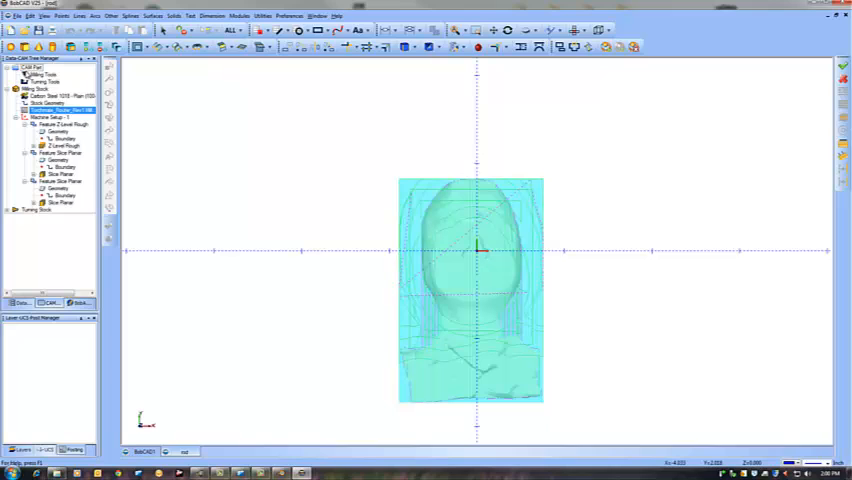
- Post the toolpaths and save the .nc file to the Desktop
{"action": "right_click", "coordinate": [42, 108]}
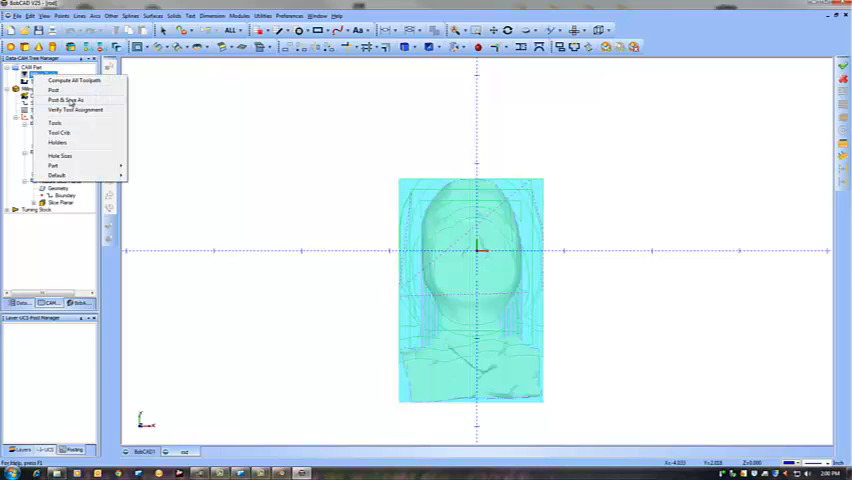
{"action": "left_click", "coordinate": [67, 100]}
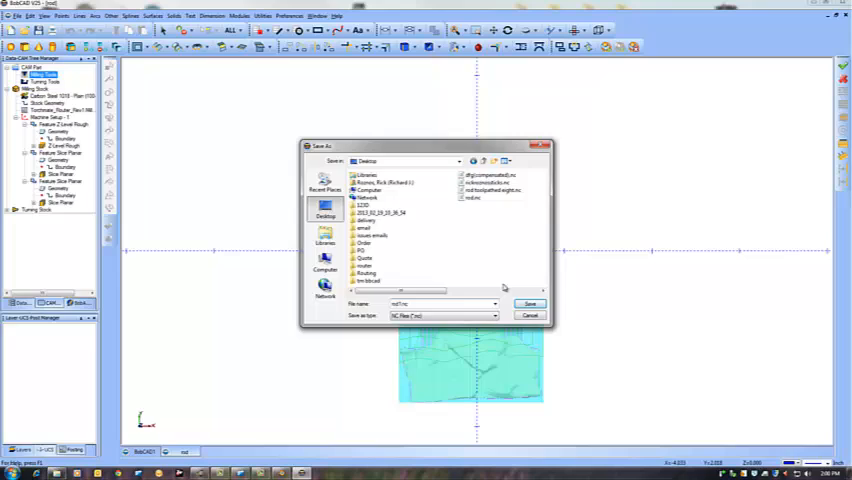
{"action": "left_click", "coordinate": [531, 304]}
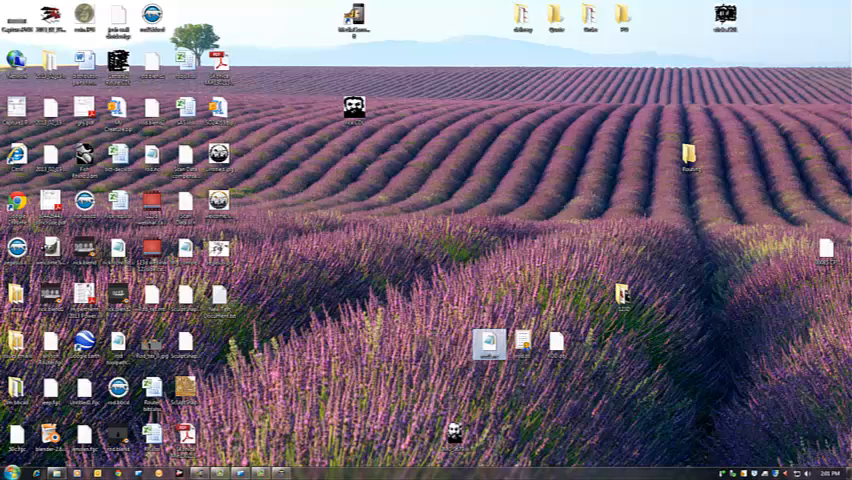
- Launch Torchmate, connect to the signal generator and agree to the Safety First guidelines
{"action": "left_click", "coordinate": [10, 471]}
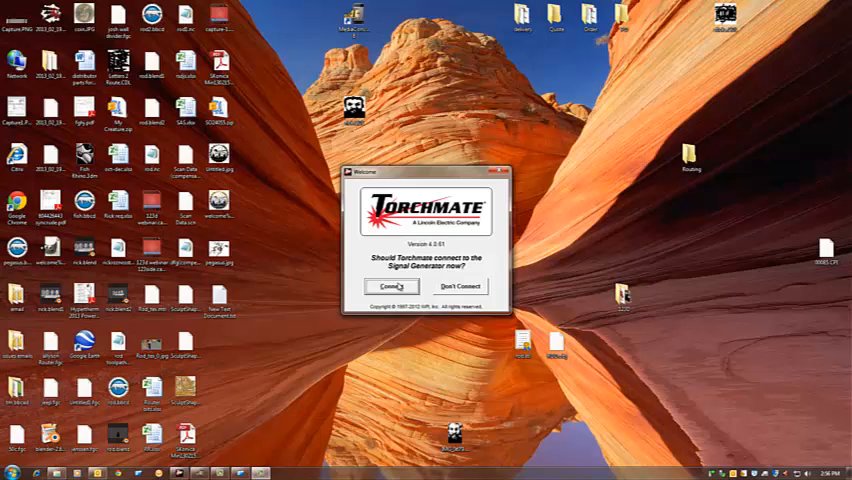
{"action": "left_click", "coordinate": [391, 287]}
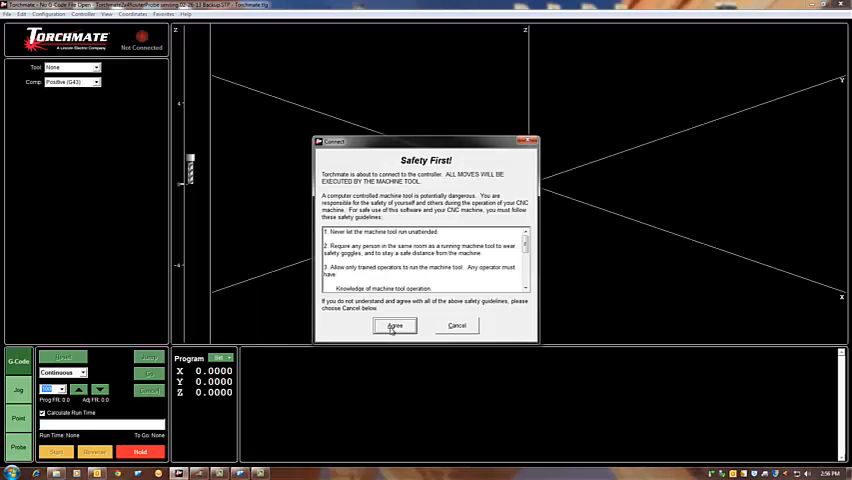
{"action": "left_click", "coordinate": [394, 325]}
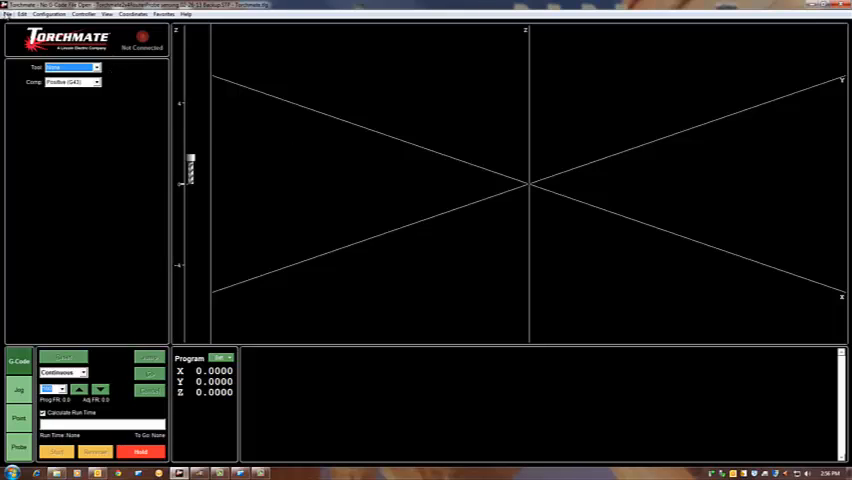
{"action": "left_click", "coordinate": [9, 14]}
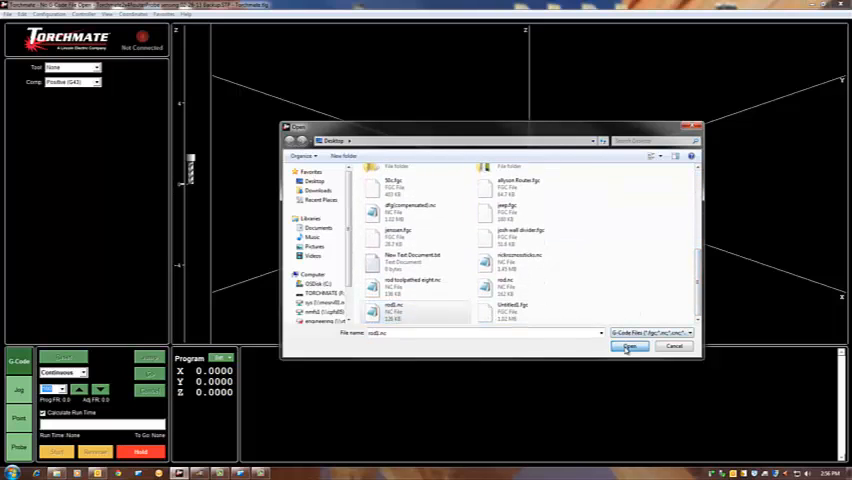
- Load the rod .nc file and bring its G-code up in the editor
{"action": "left_click", "coordinate": [630, 346]}
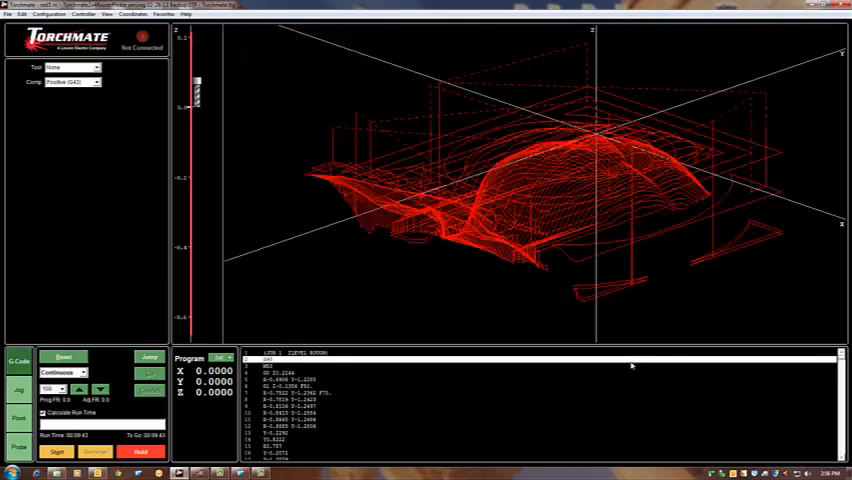
{"action": "left_click", "coordinate": [748, 17]}
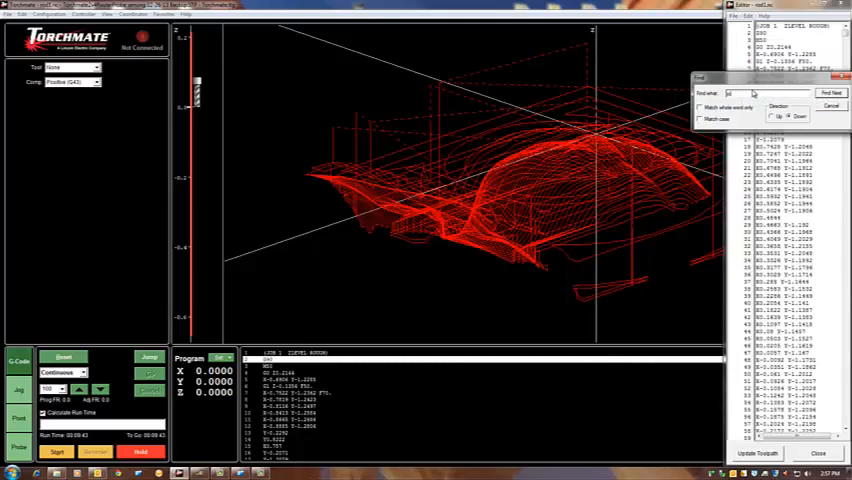
- Find the JOB 3 Slice Cut Planar line and insert M00 (Change to 1/8" bit) above it, updating the toolpath
{"action": "left_click", "coordinate": [830, 92]}
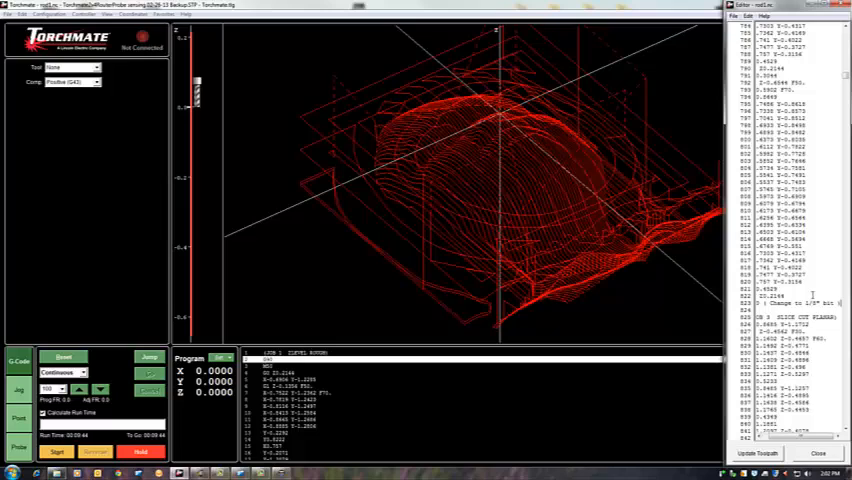
{"action": "scroll", "scroll_direction": "down", "scroll_amount": 3}
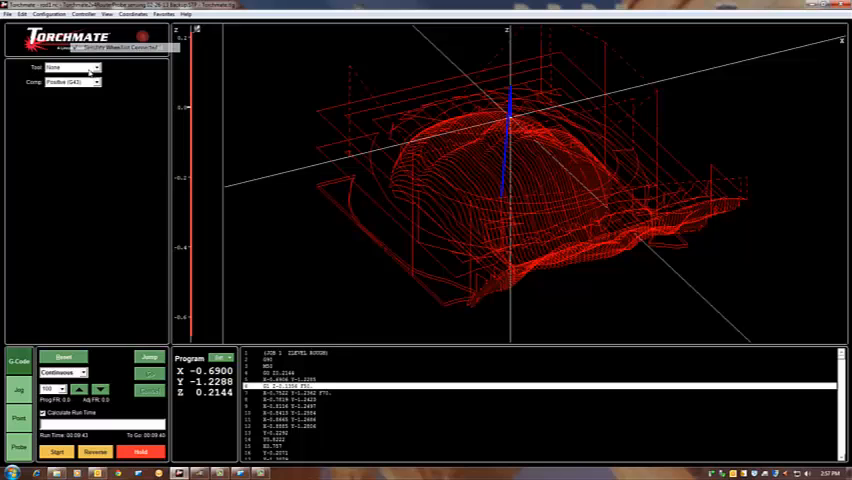
- Run the simulation until it halts at the M00 pause and acknowledge the message
{"action": "left_click", "coordinate": [56, 452]}
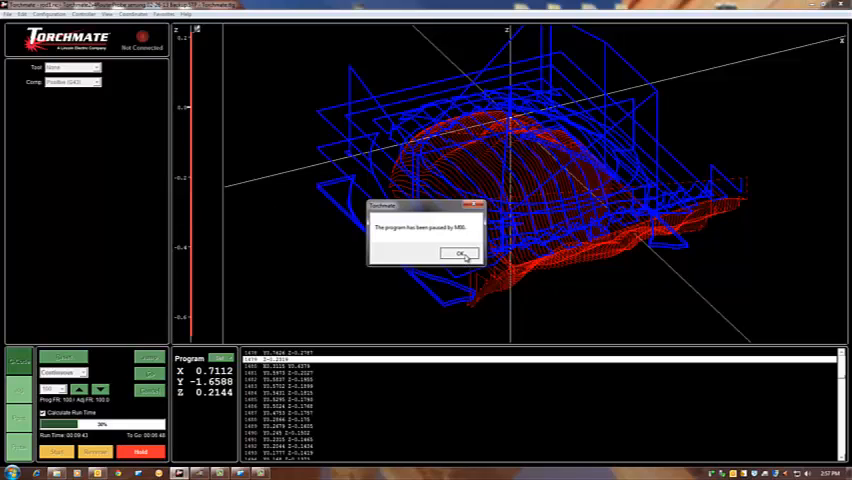
{"action": "left_click", "coordinate": [457, 253]}
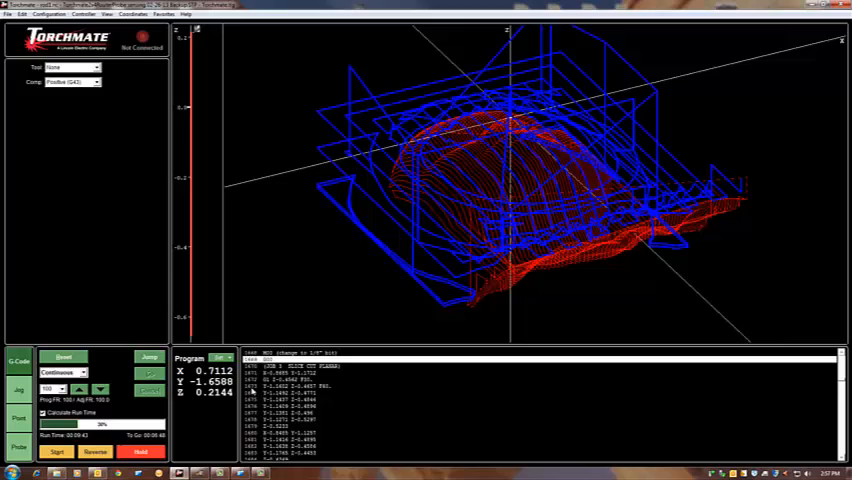